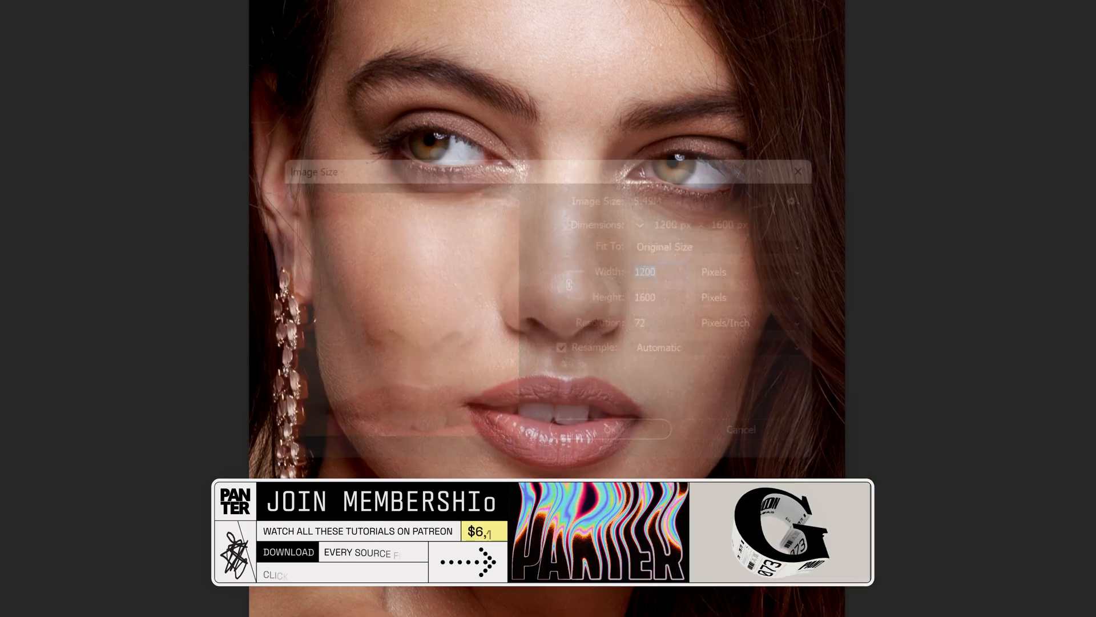
# Convert the portrait layer to a smart object and apply a Black & White adjustment
pyautogui.rightClick(931, 210)
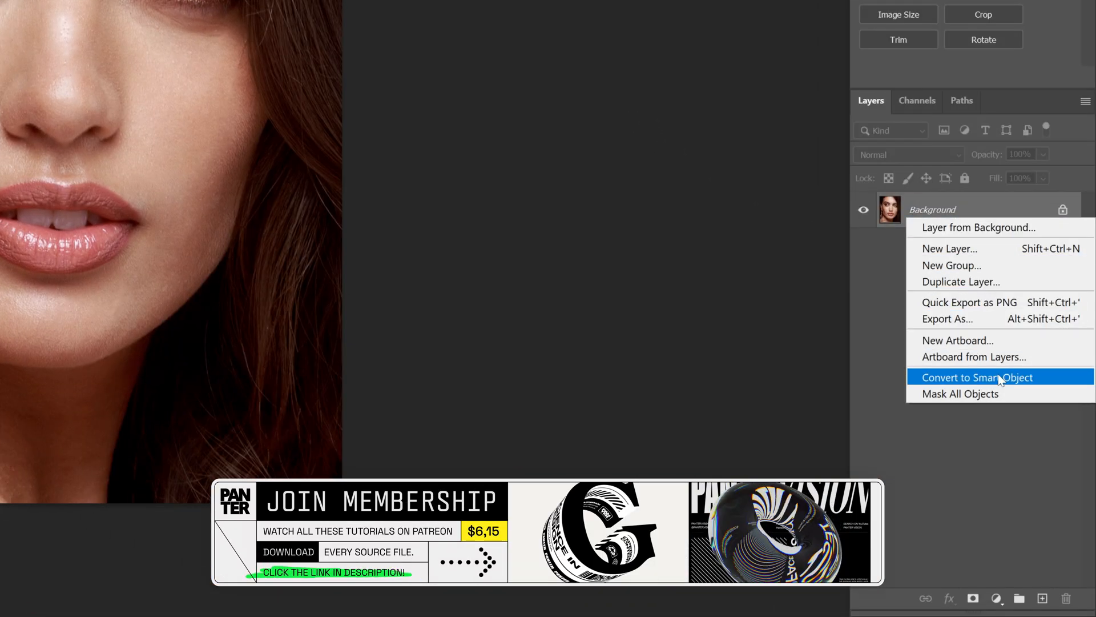
pyautogui.click(977, 376)
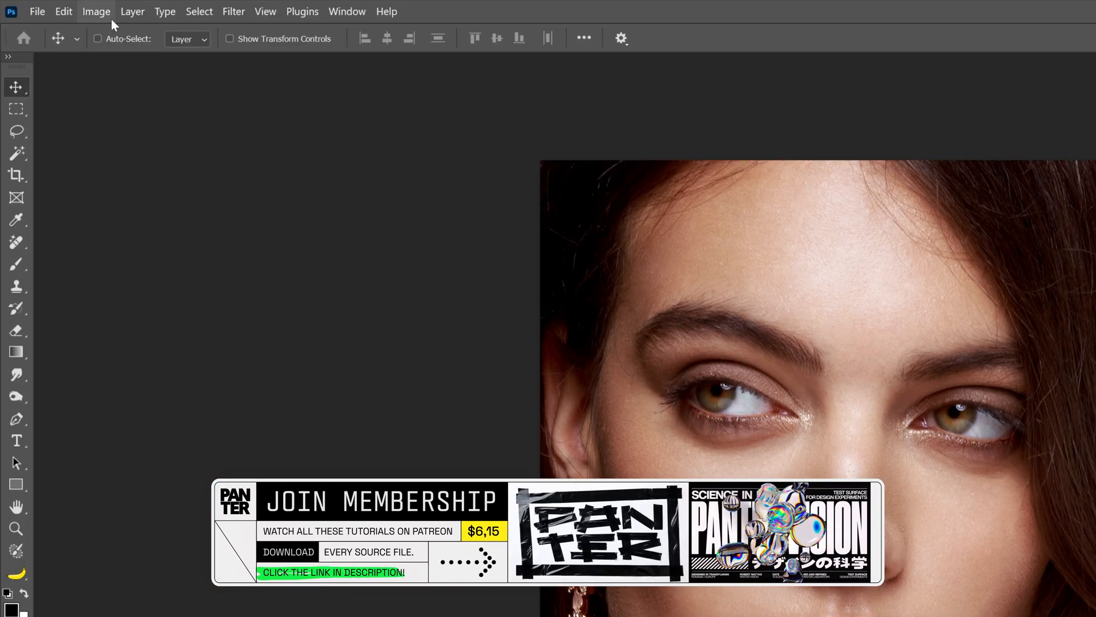
pyautogui.click(96, 11)
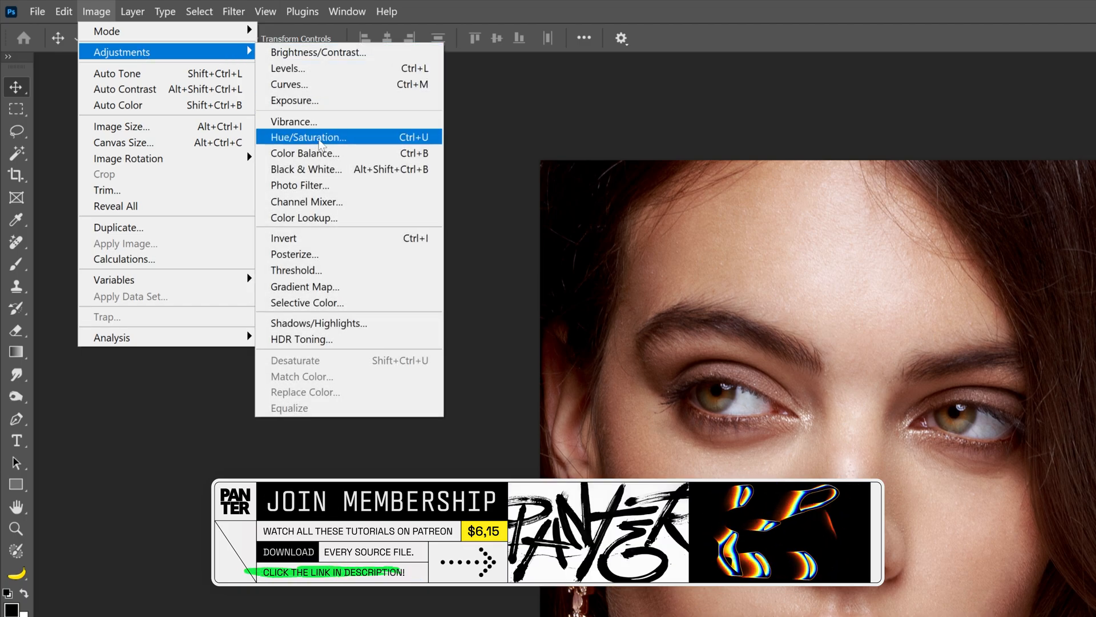
pyautogui.click(306, 169)
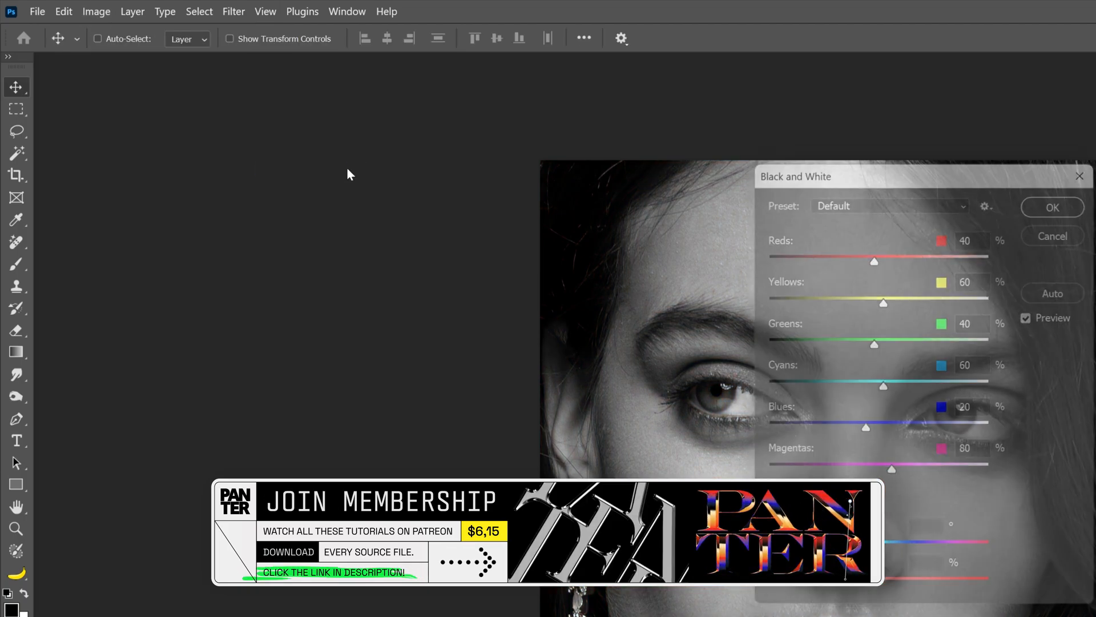
pyautogui.click(233, 11)
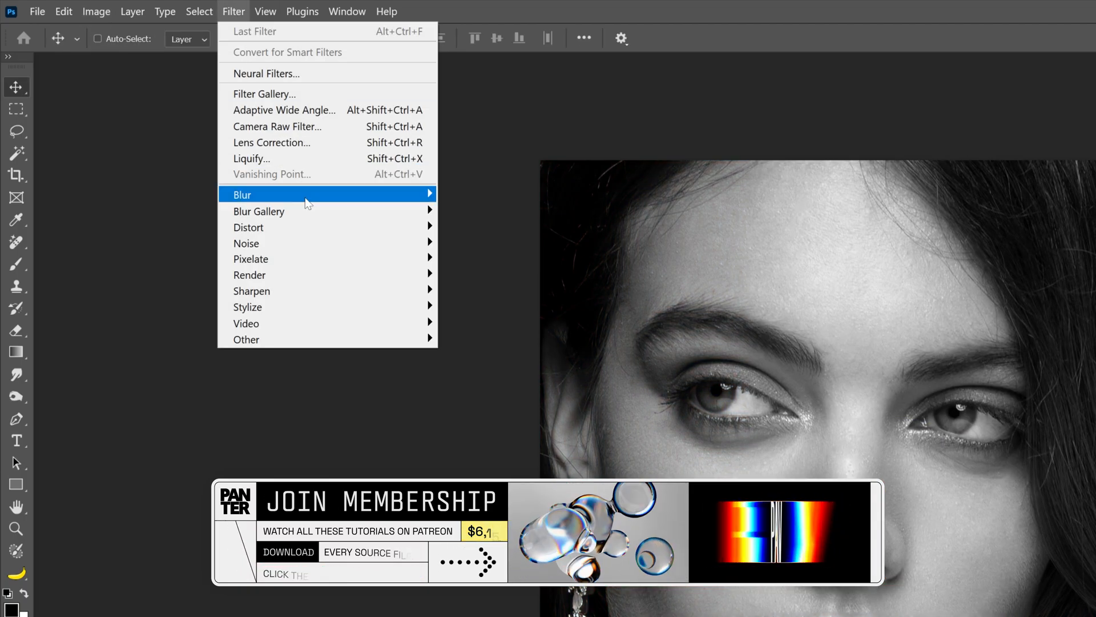
pyautogui.moveTo(482, 259)
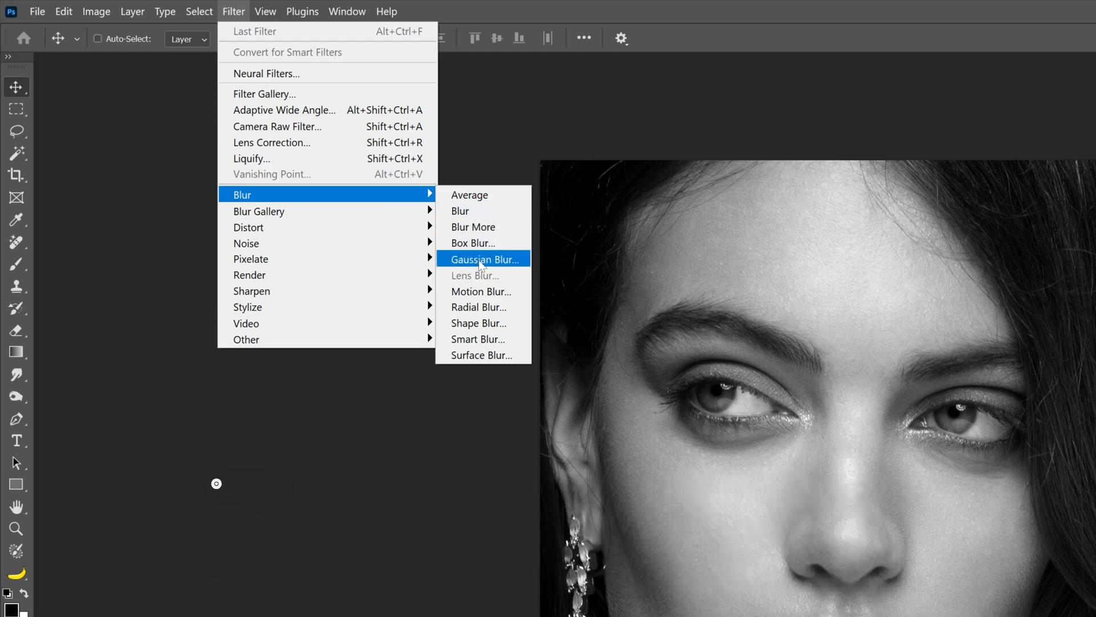
# Soften the portrait with a 3.5 pixel Gaussian Blur smart filter
pyautogui.click(485, 259)
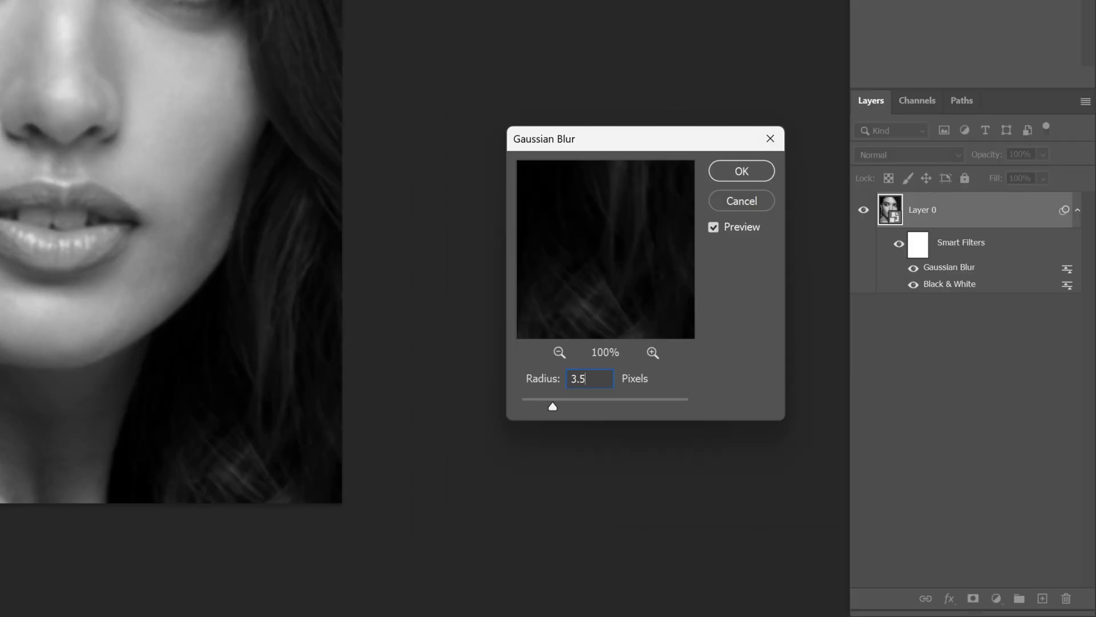
pyautogui.click(741, 171)
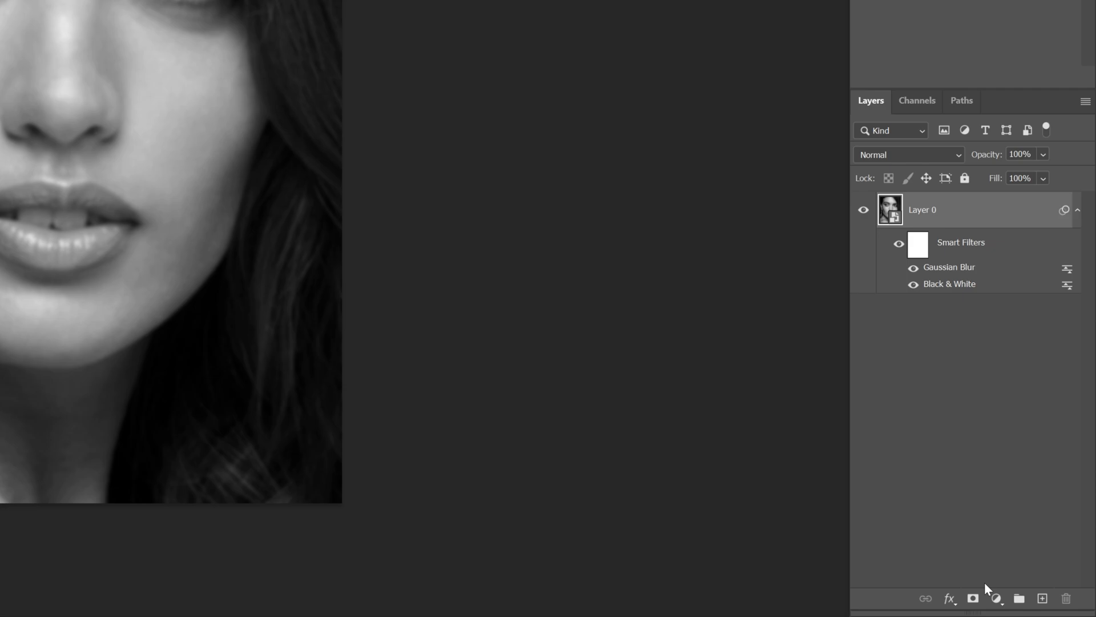
# Add a Solid Color fill layer set to white #ffffff above the portrait
pyautogui.click(995, 598)
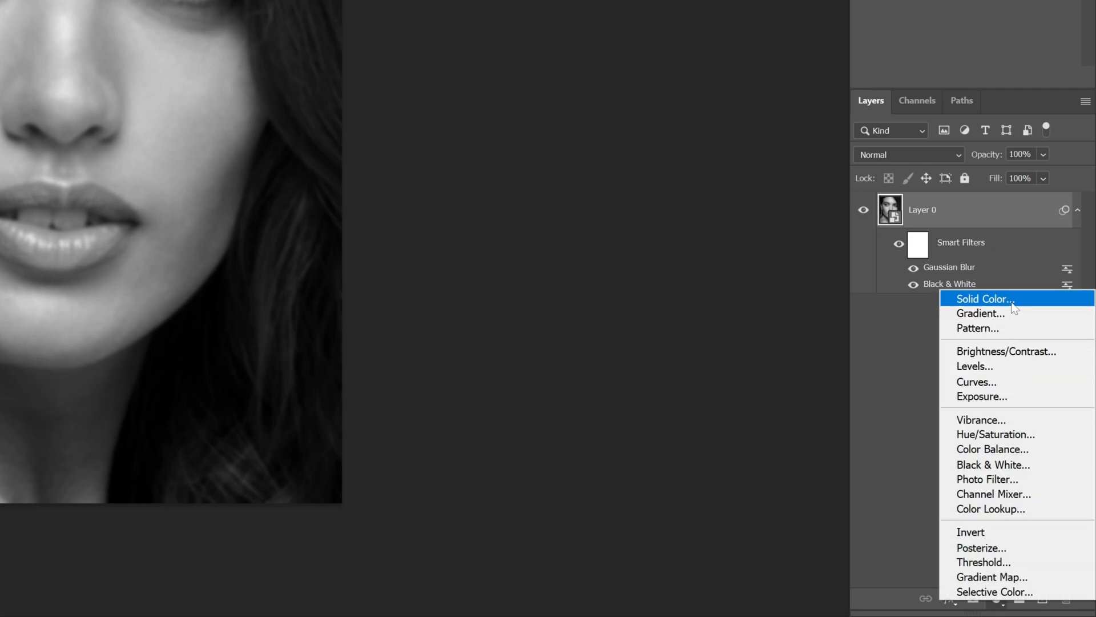
pyautogui.click(985, 299)
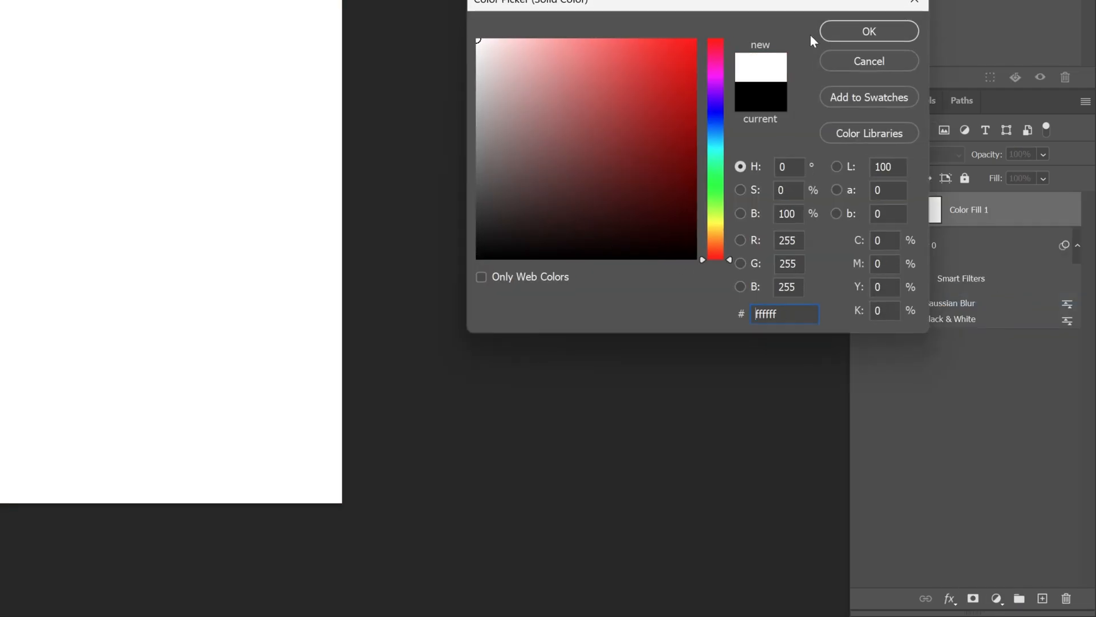
pyautogui.click(869, 31)
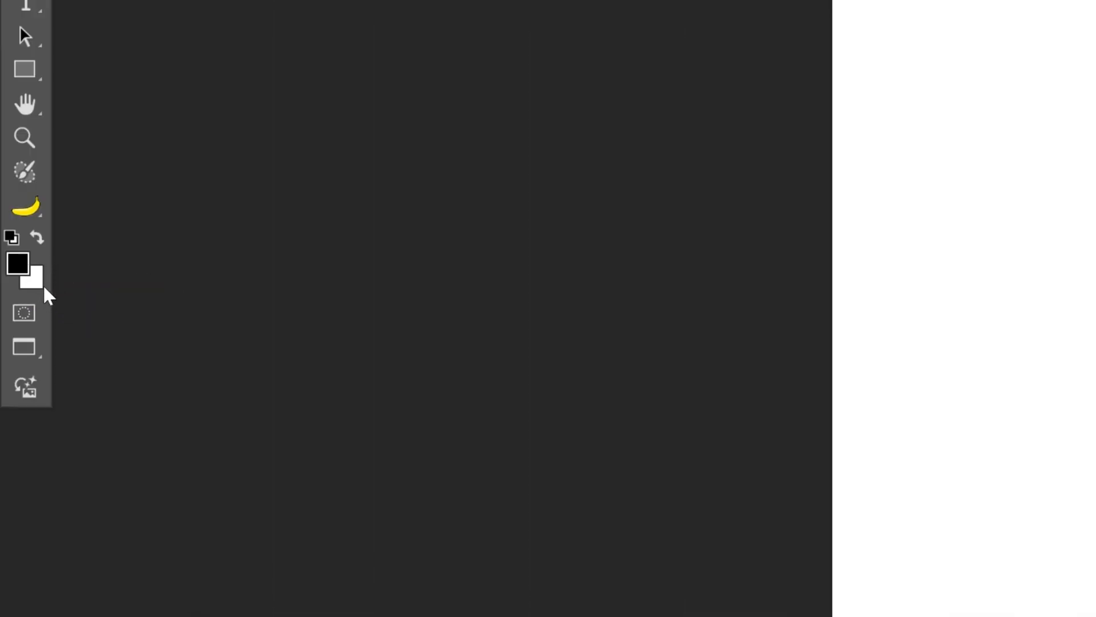
# Apply a Halftone Pattern filter to the fill as a smart object, using thick horizontal lines
pyautogui.click(233, 12)
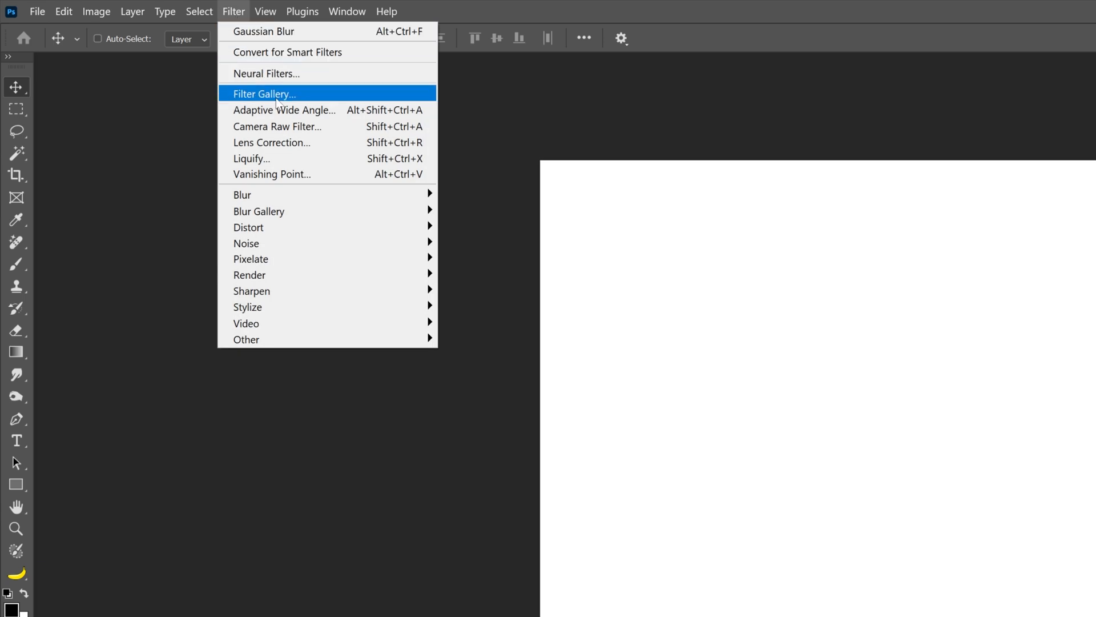
pyautogui.click(264, 93)
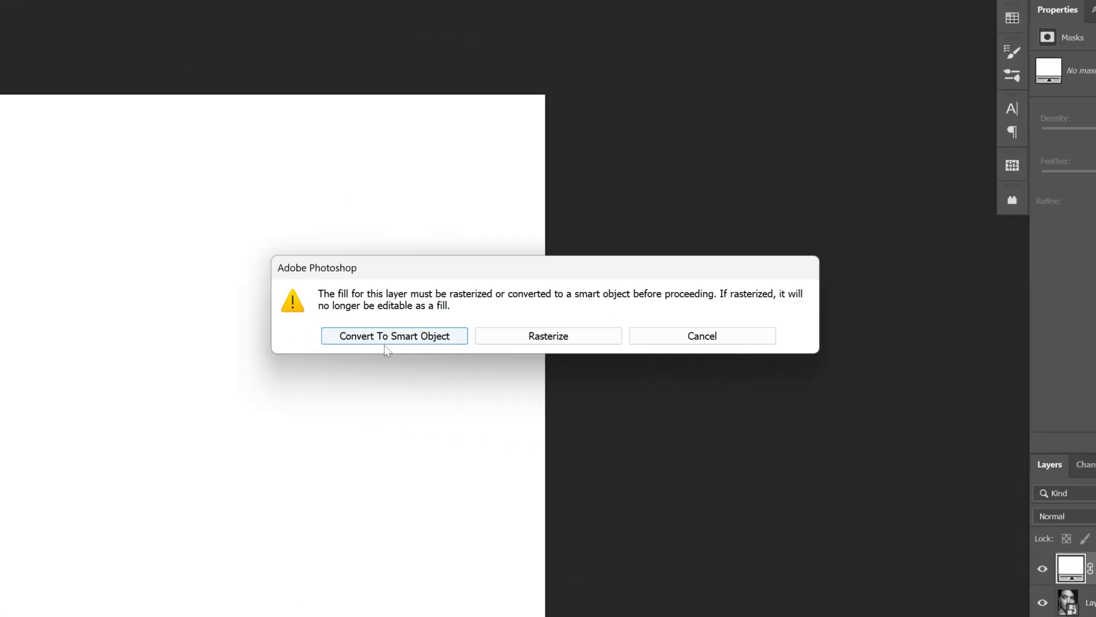
pyautogui.click(394, 336)
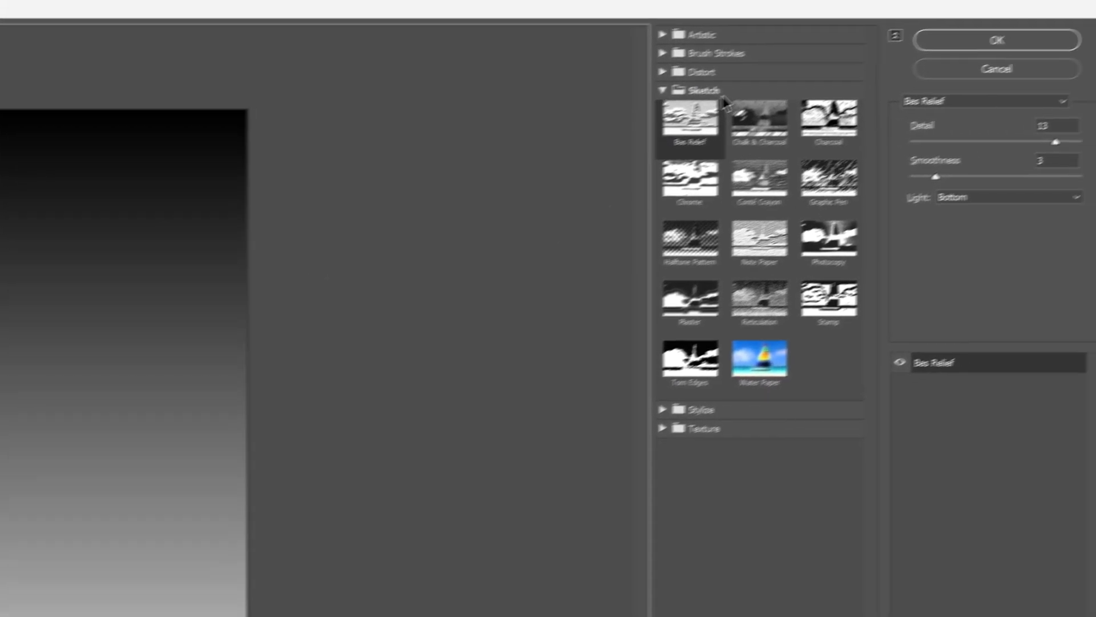
pyautogui.click(690, 241)
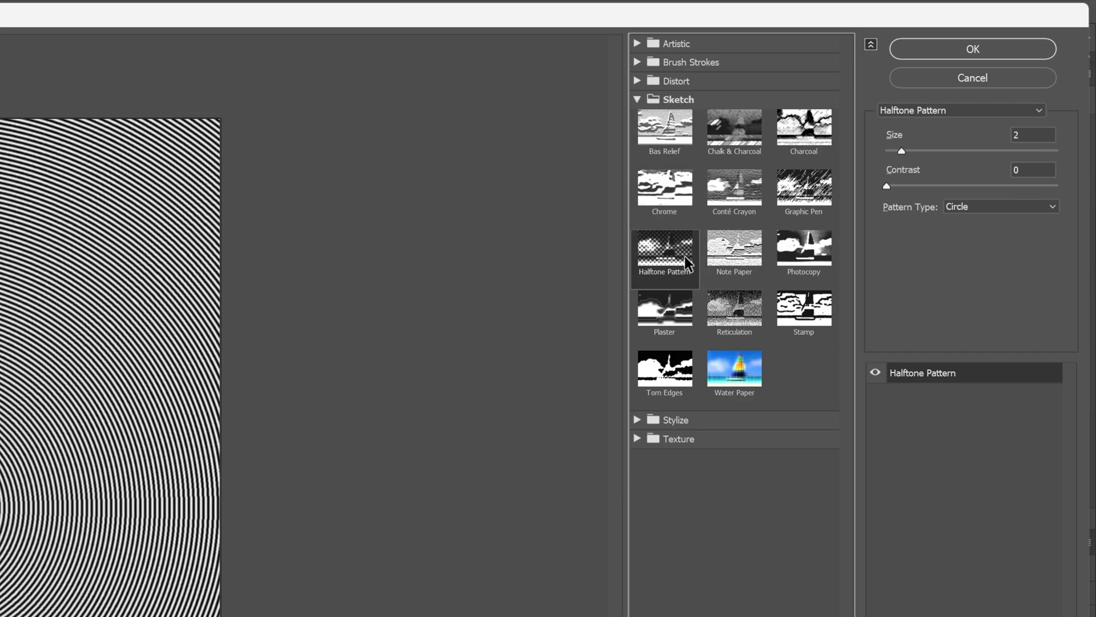
pyautogui.click(1001, 206)
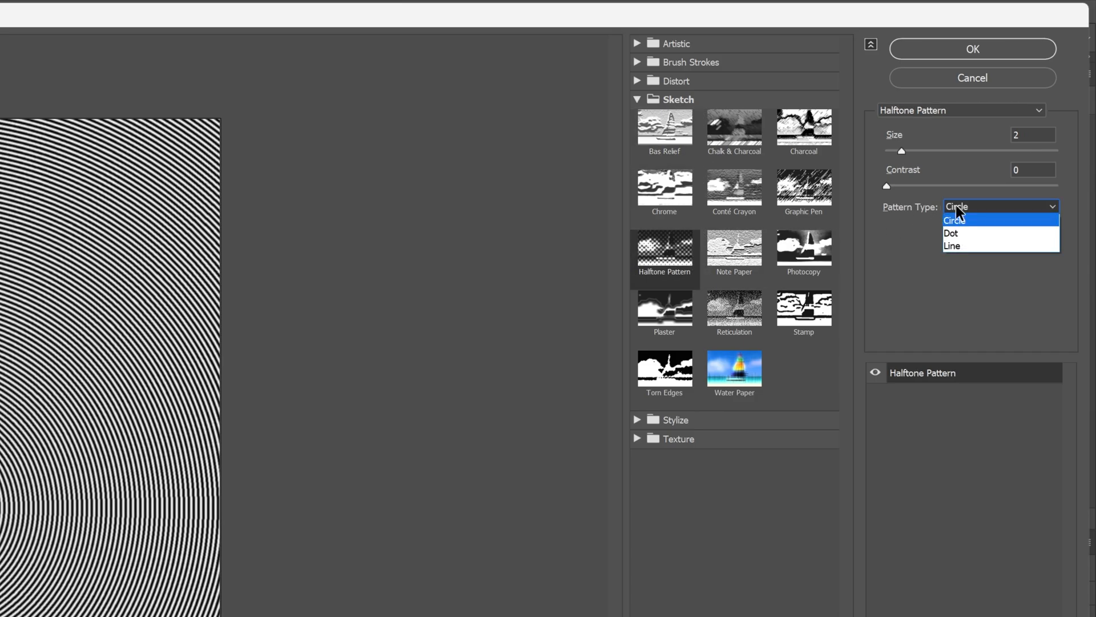
pyautogui.click(952, 245)
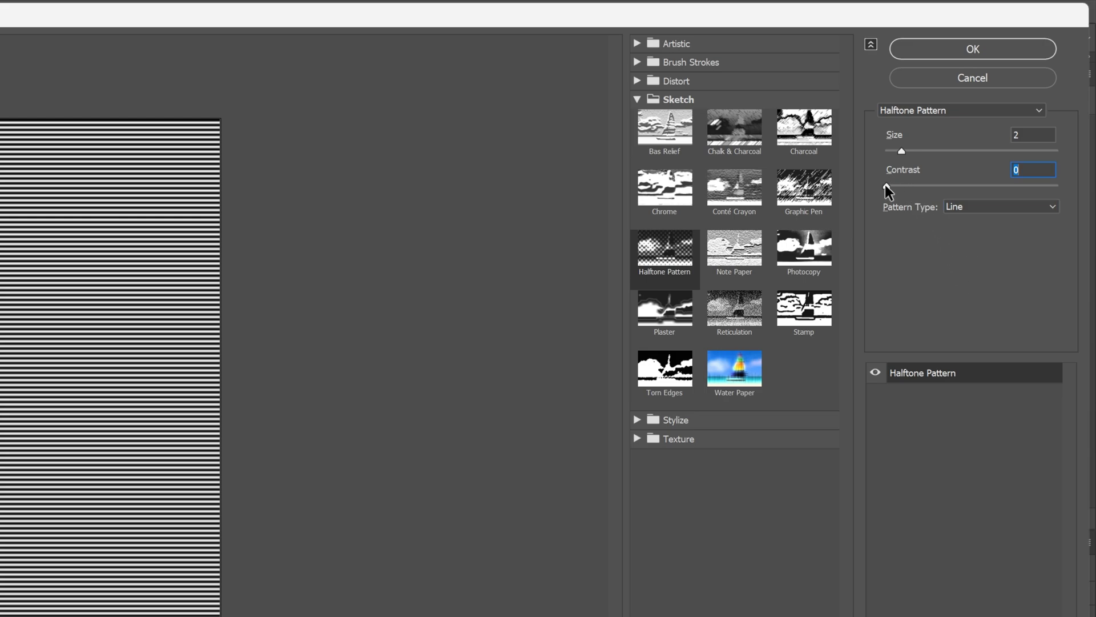
pyautogui.moveTo(901, 150); pyautogui.dragTo(978, 150)
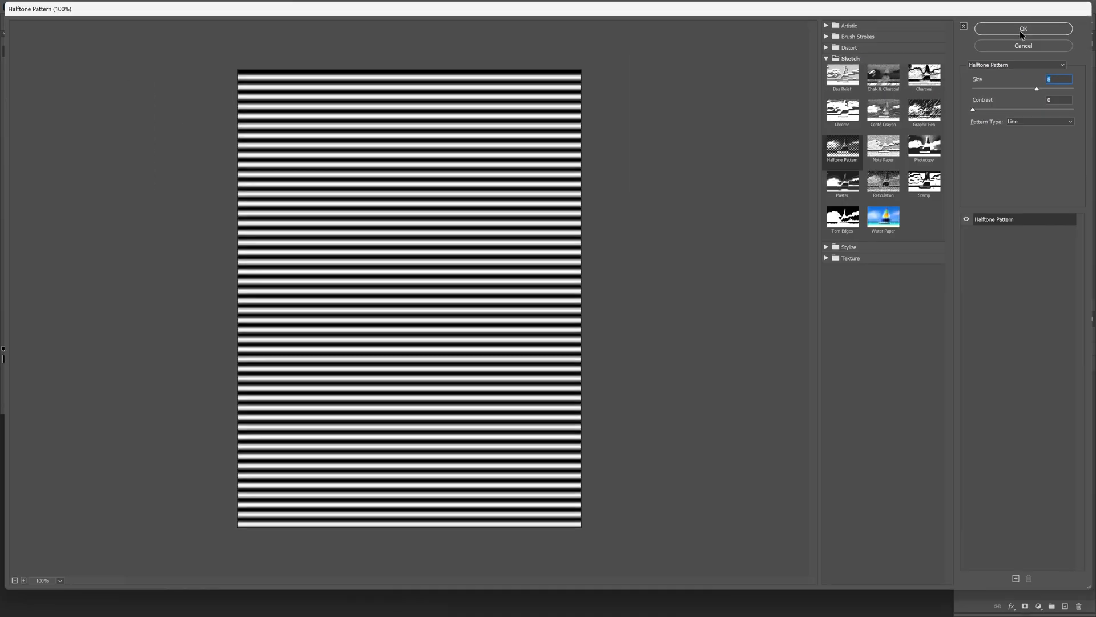
pyautogui.click(1026, 29)
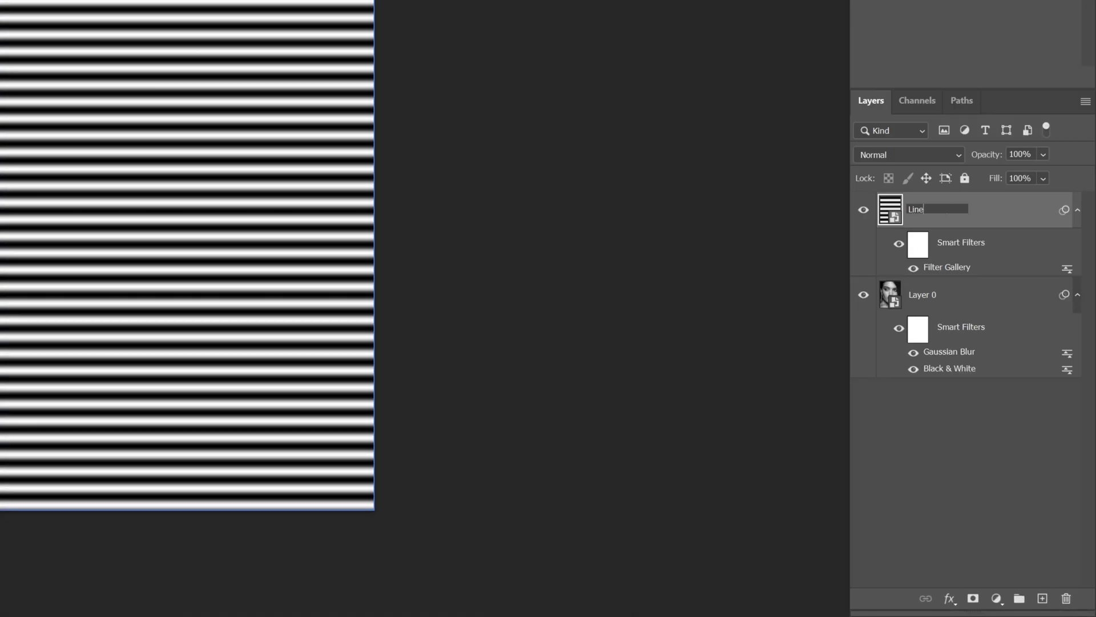
# Blend the Lines layer with Vivid Light over the portrait
pyautogui.click(908, 154)
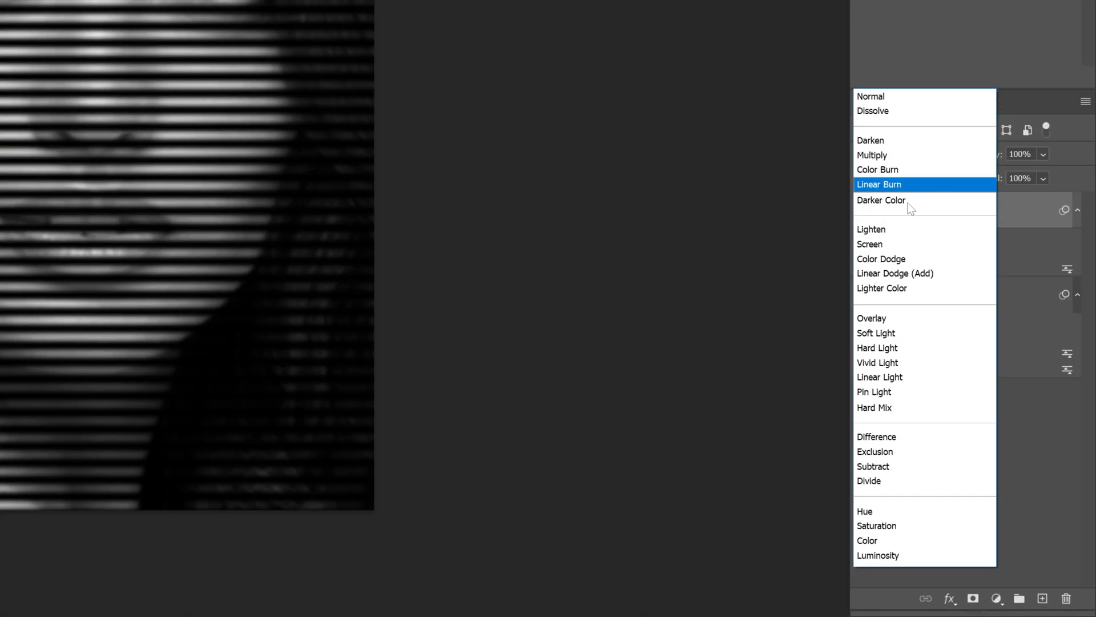
pyautogui.click(877, 363)
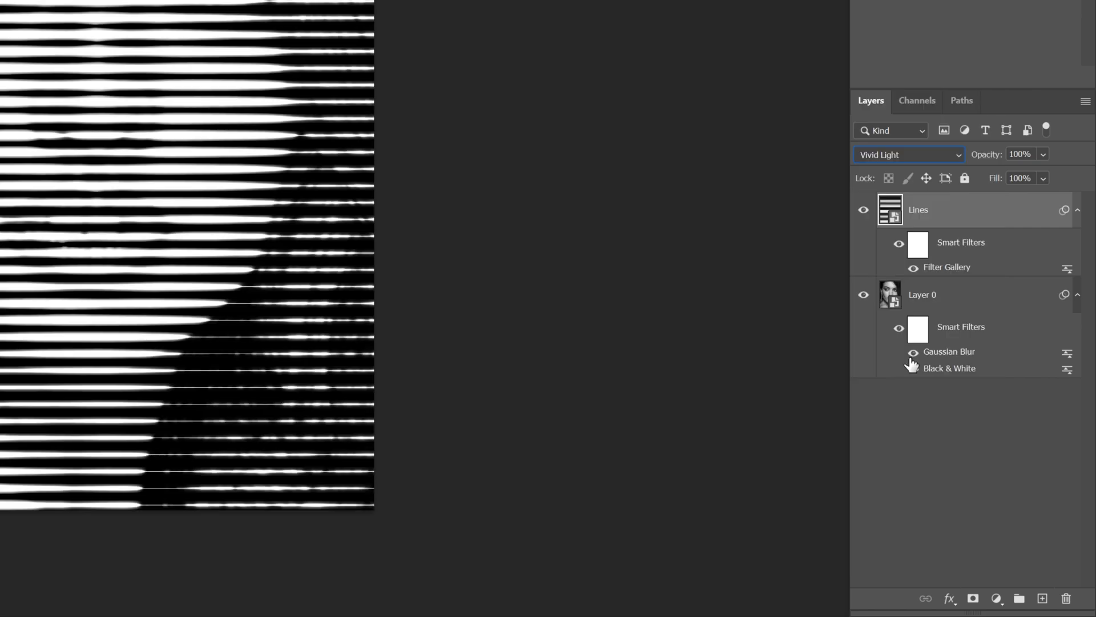
pyautogui.click(1000, 599)
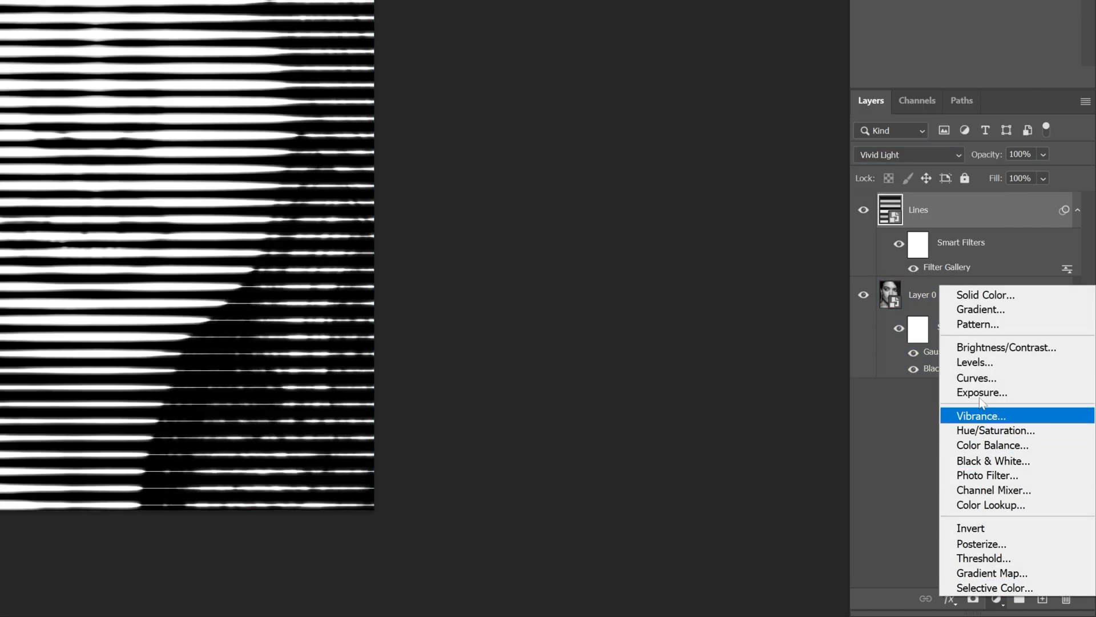
# Add a black #000000 Solid Color fill layer on top and blend it with Subtract
pyautogui.click(984, 294)
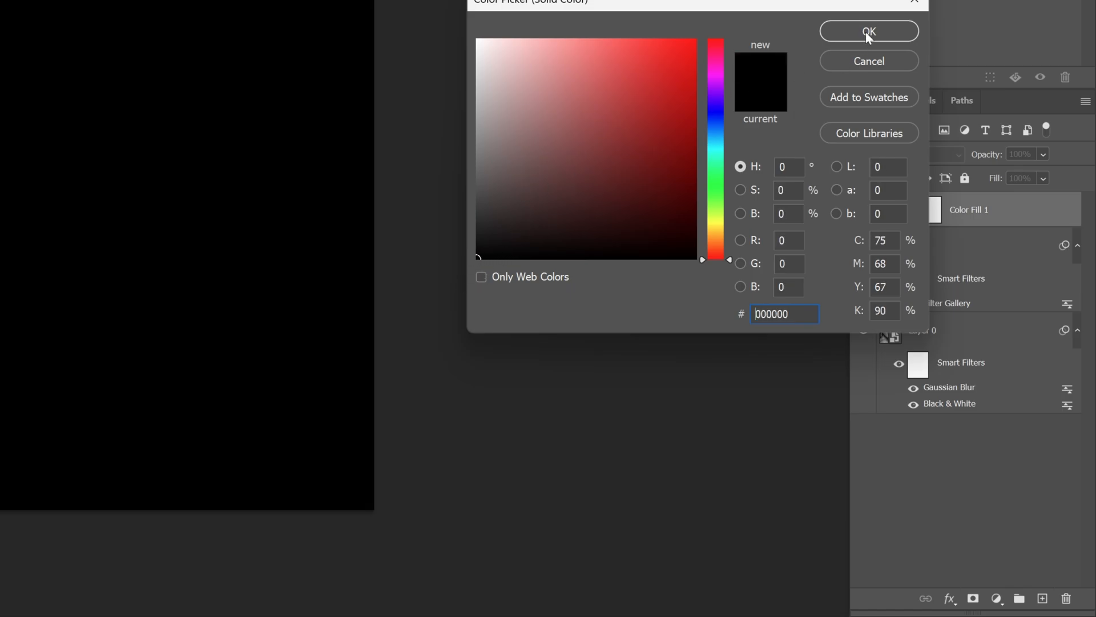
pyautogui.click(869, 30)
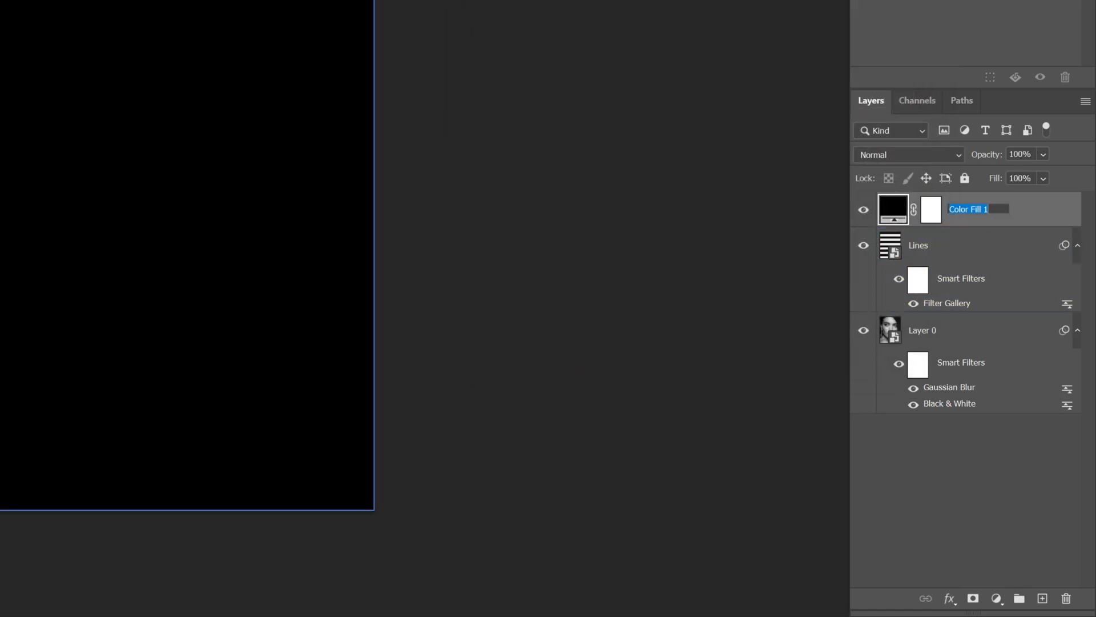
pyautogui.click(908, 154)
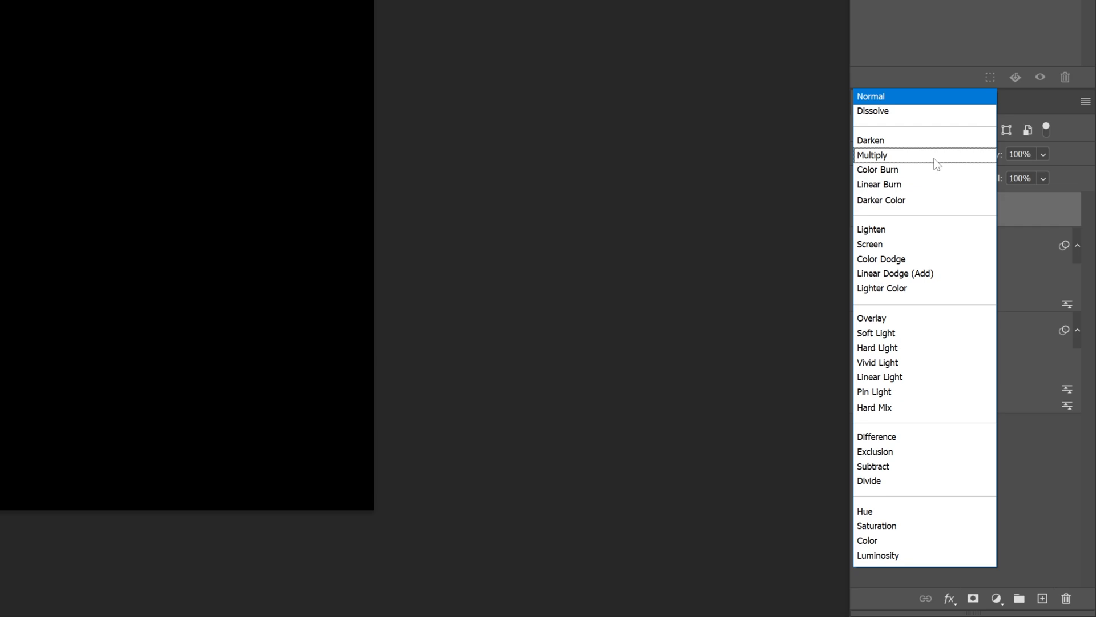
pyautogui.click(873, 466)
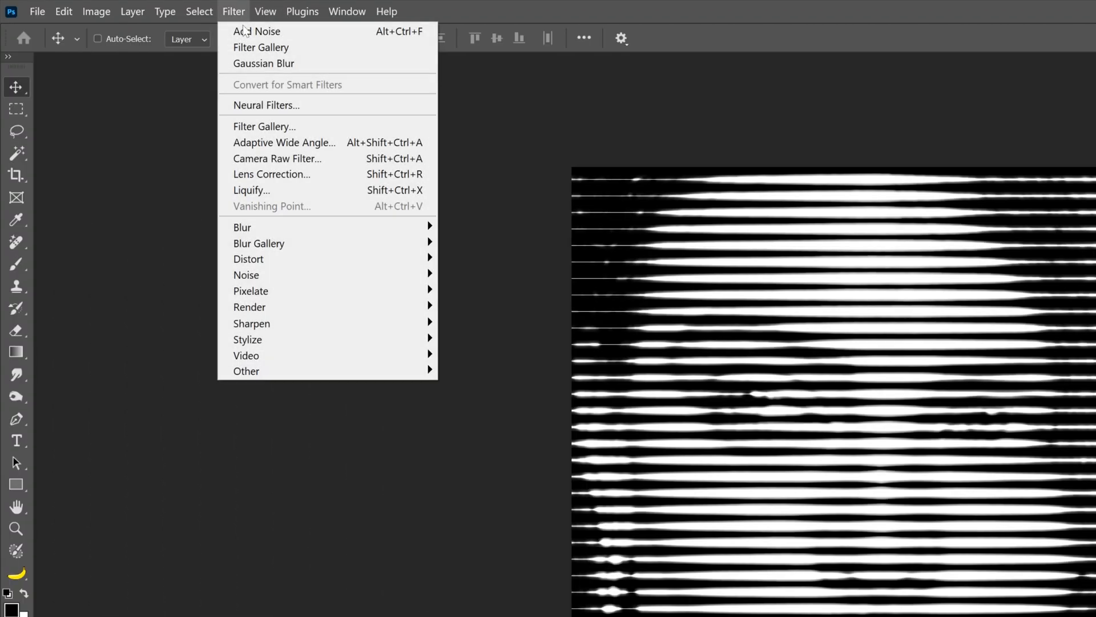
pyautogui.moveTo(246, 274)
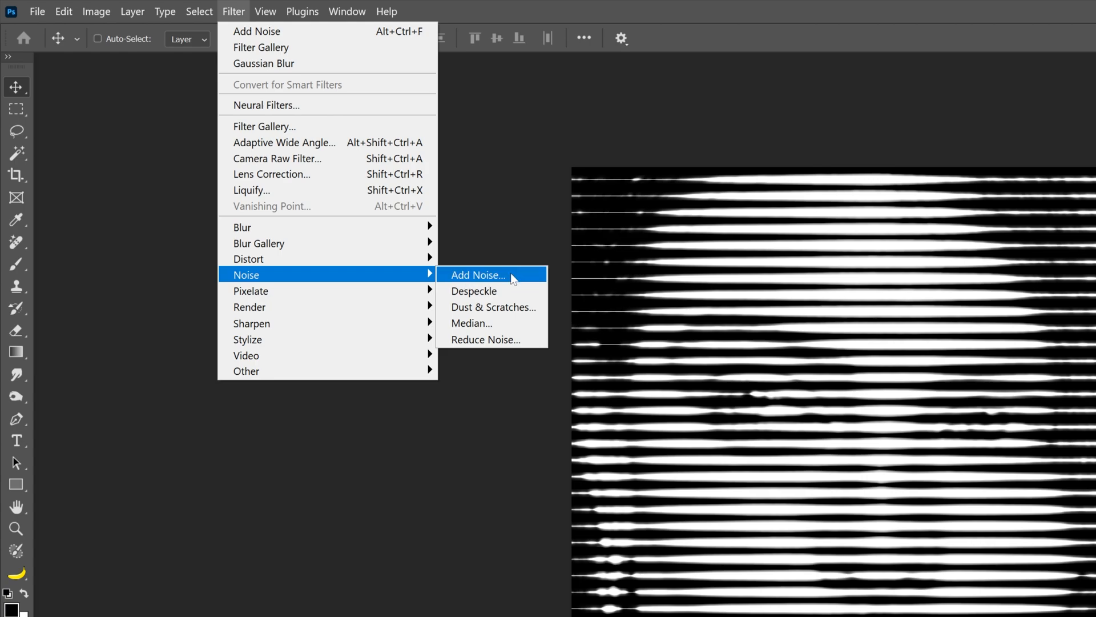
# Add Noise to the black fill as a smart object, raising the amount to about 228% monochromatic
pyautogui.click(479, 275)
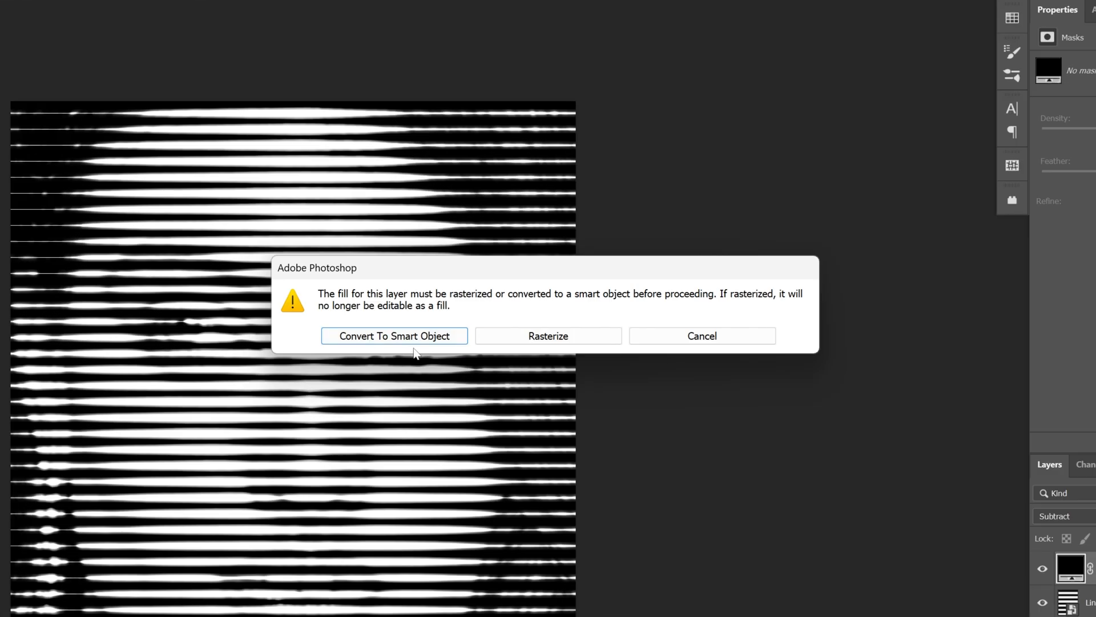
pyautogui.click(548, 336)
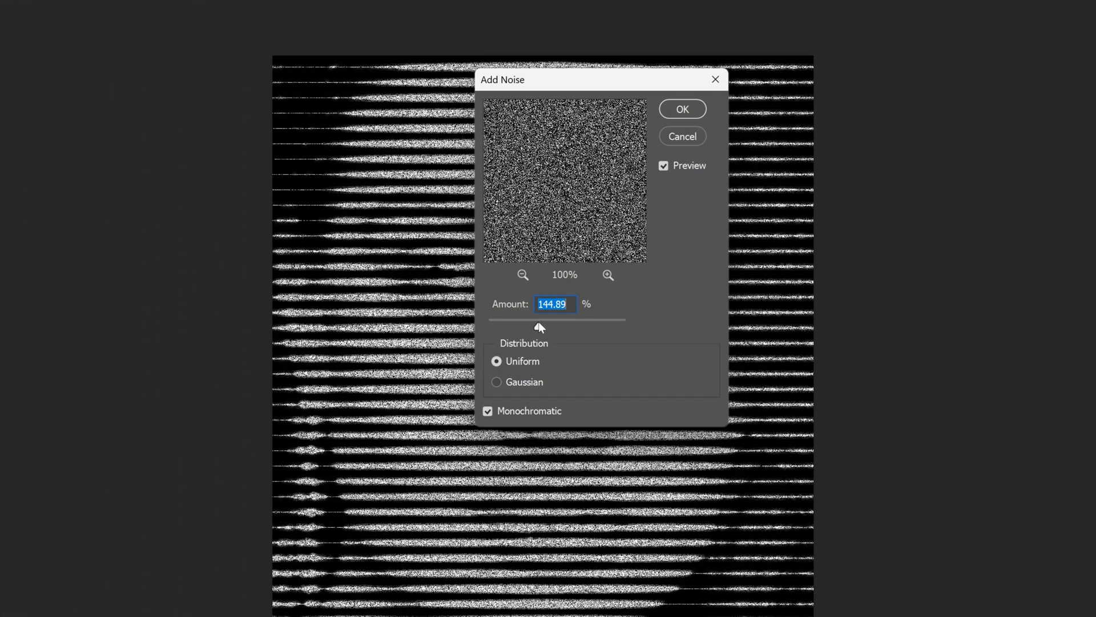
pyautogui.moveTo(538, 319); pyautogui.dragTo(569, 320)
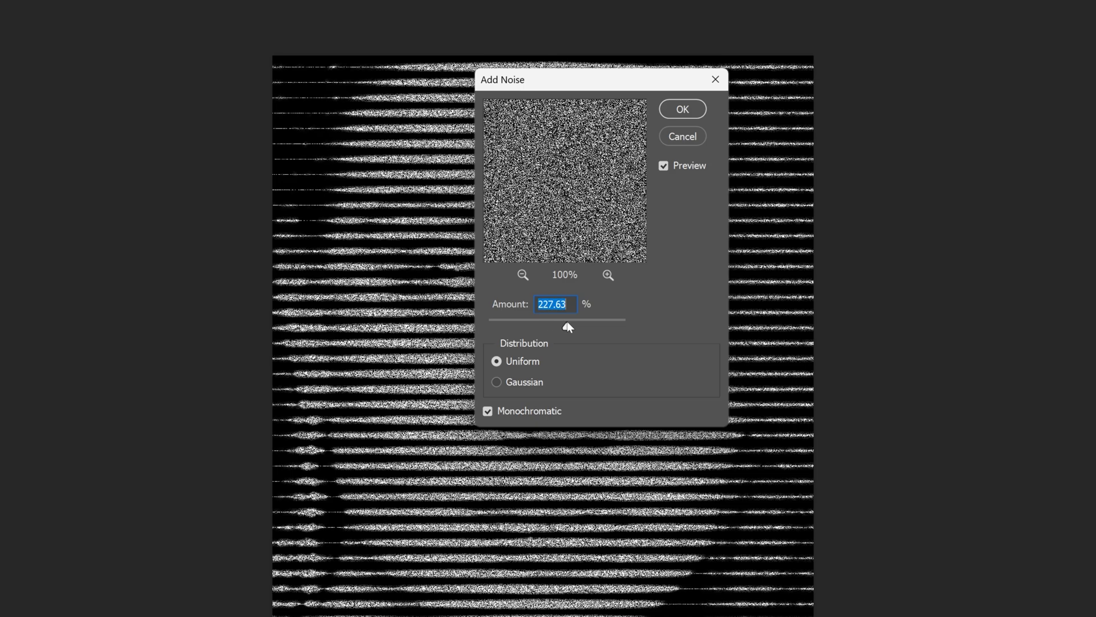
pyautogui.moveTo(569, 326); pyautogui.dragTo(583, 326)
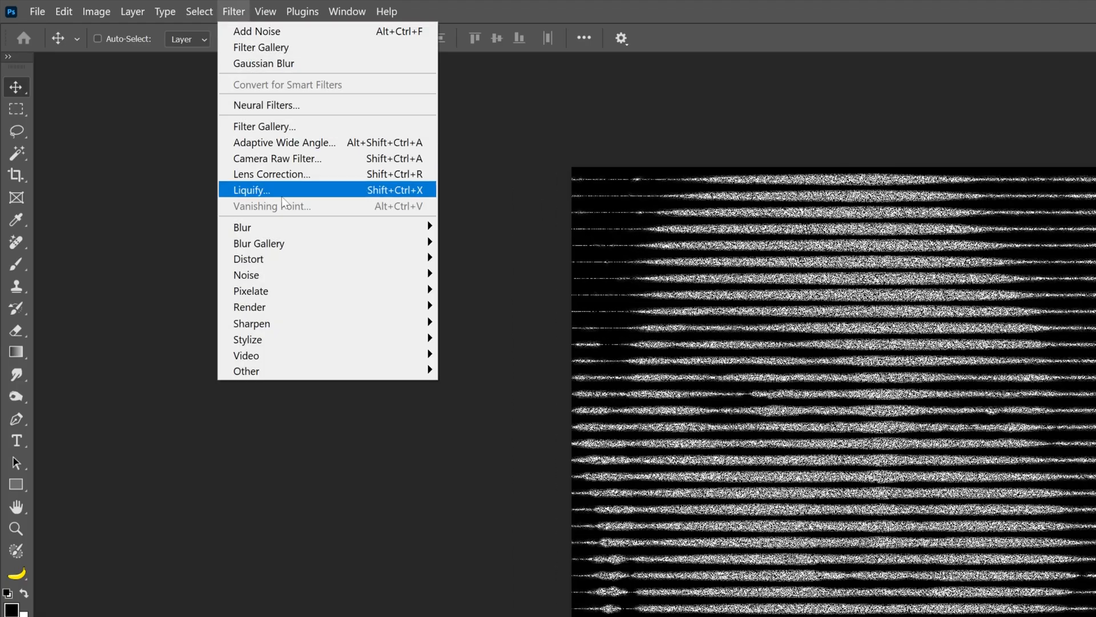
pyautogui.moveTo(242, 227)
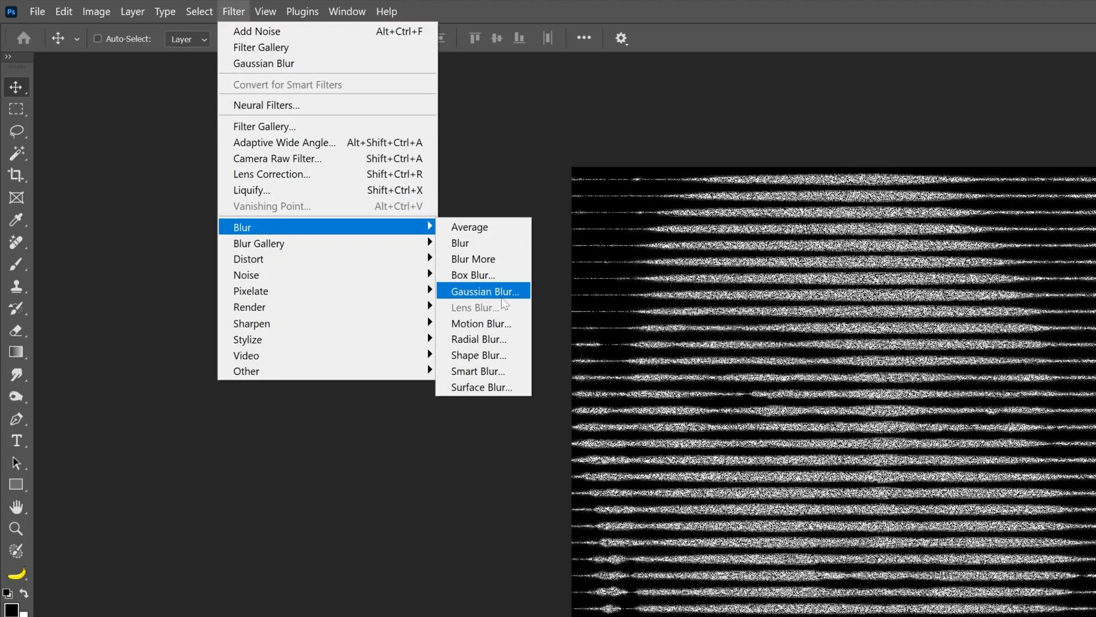
# Apply a Gaussian Blur of about 1 pixel to the Noise layer
pyautogui.click(485, 291)
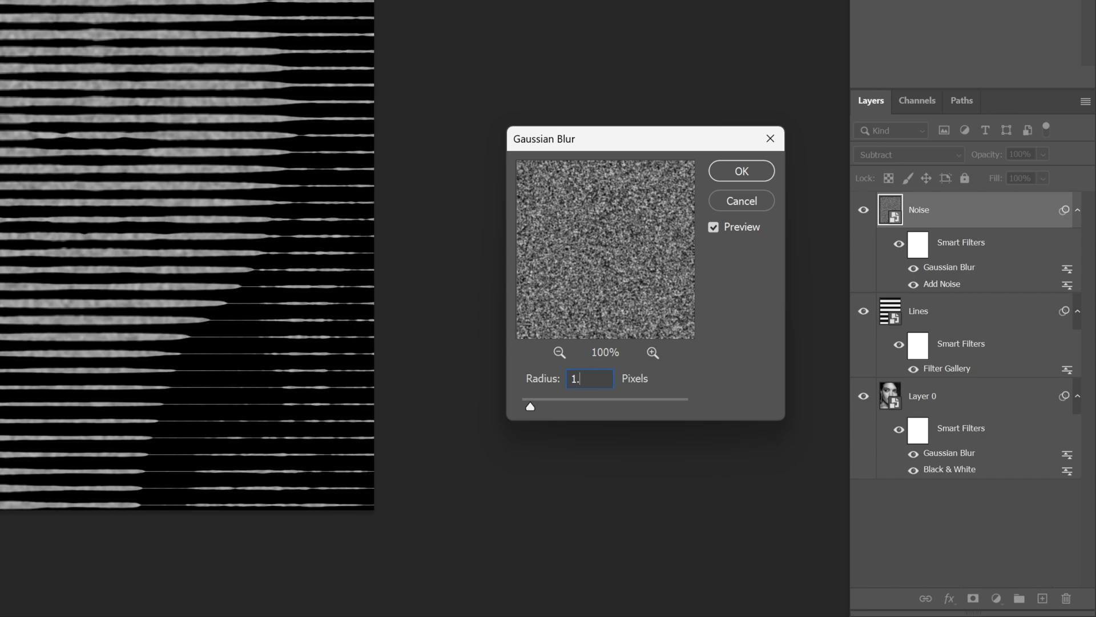
pyautogui.click(741, 171)
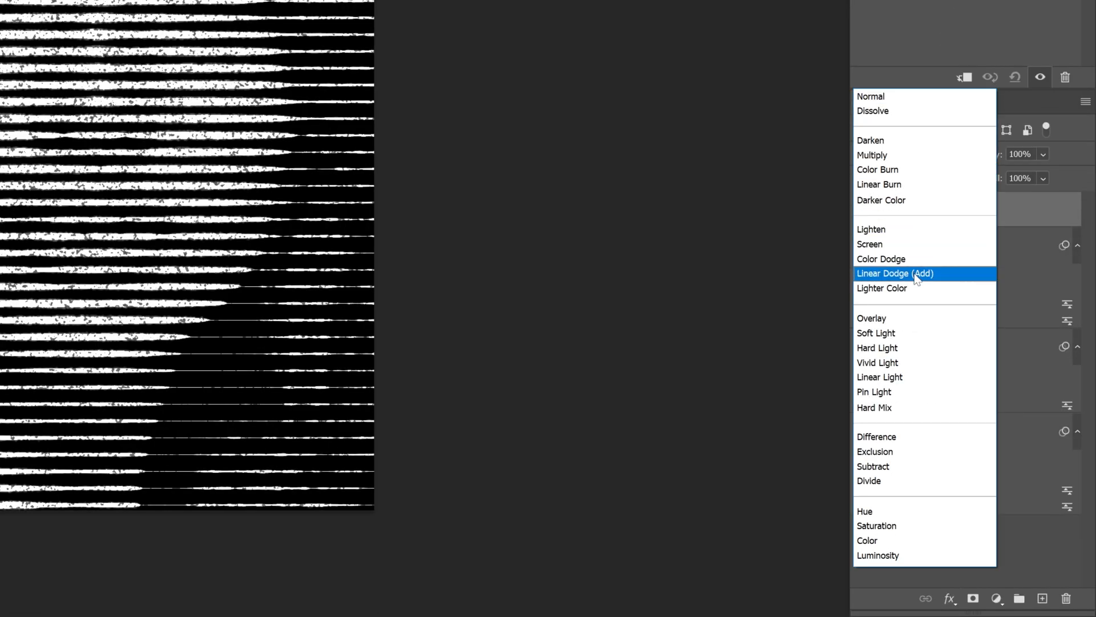
# Blend the Threshold layer with Linear Dodge (Add) and set its level to about 60
pyautogui.click(895, 274)
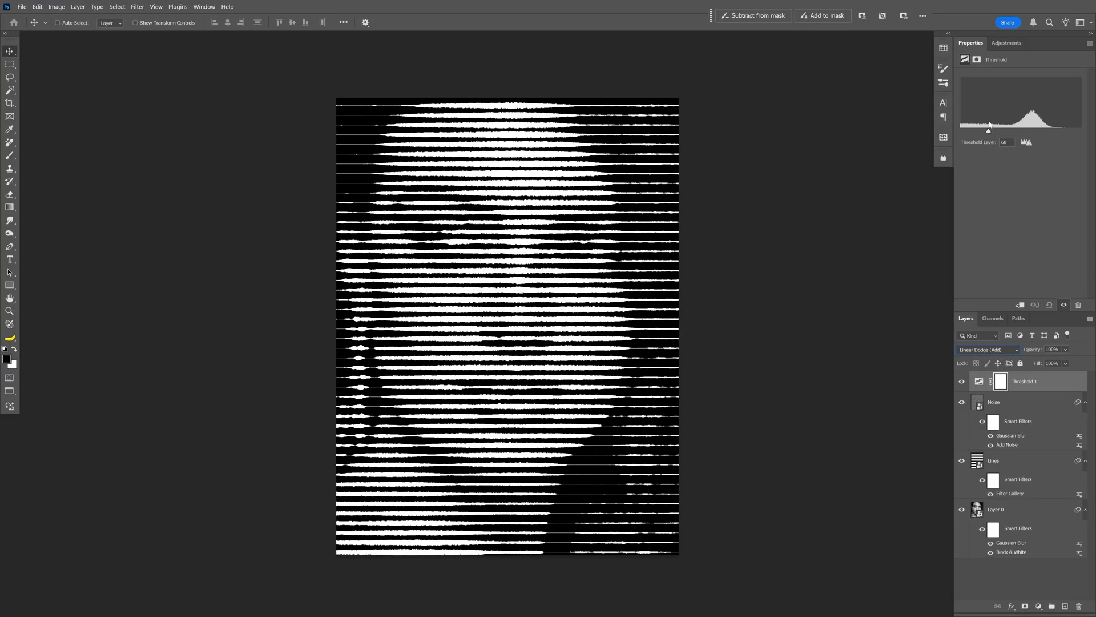
pyautogui.moveTo(988, 131); pyautogui.dragTo(1017, 131)
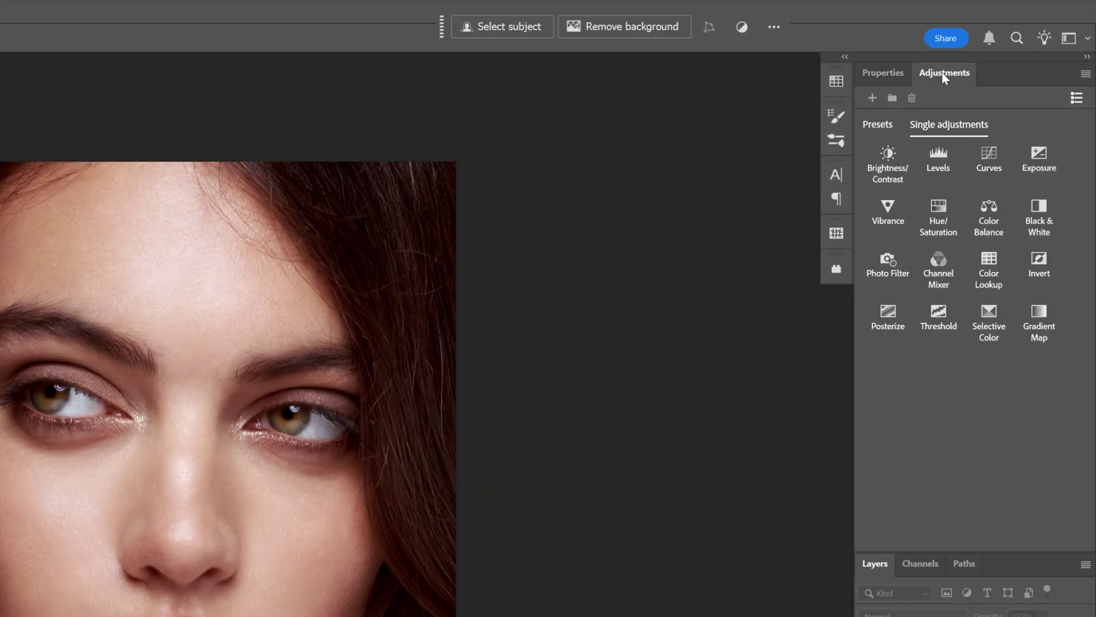
# Add a Curves adjustment bent into an S-curve for deeper shadows, then go to save the file
pyautogui.click(988, 155)
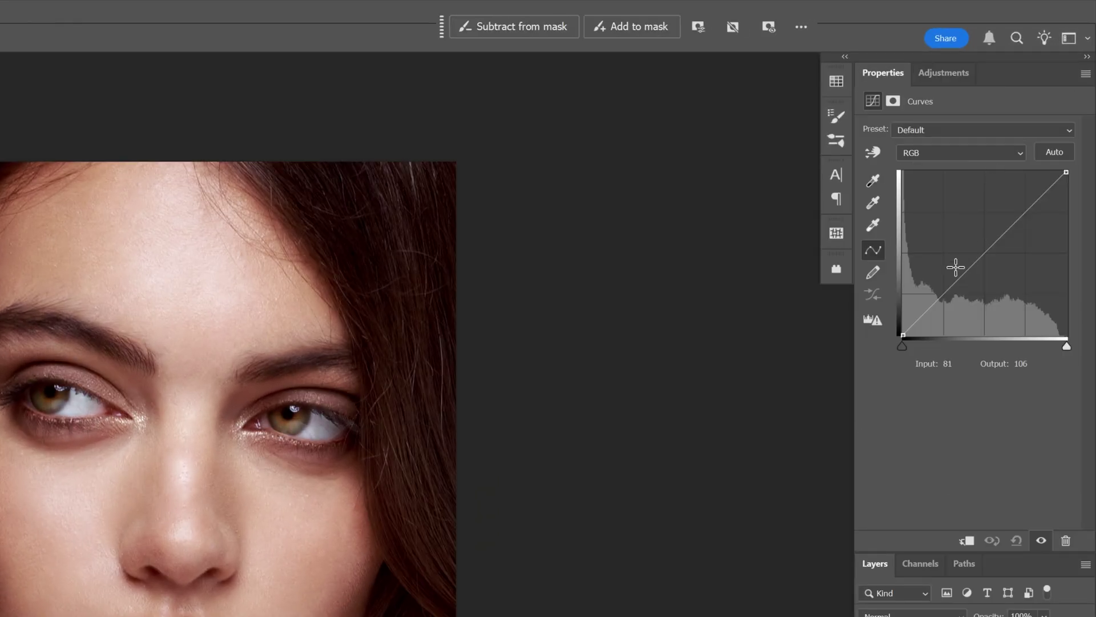
pyautogui.moveTo(955, 267); pyautogui.dragTo(1011, 222)
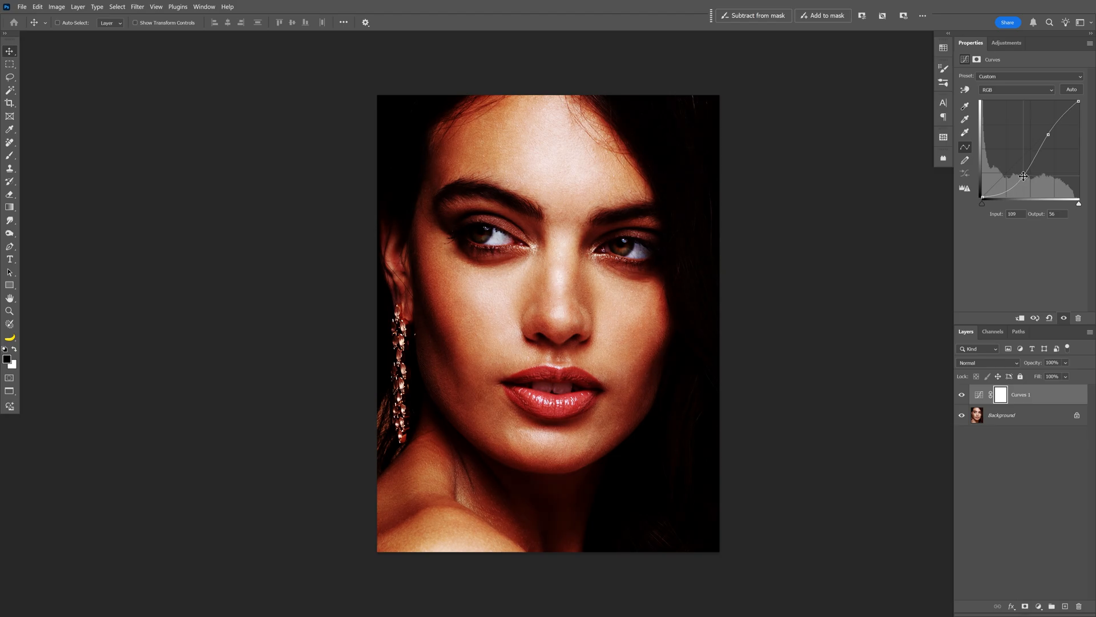
pyautogui.click(25, 7)
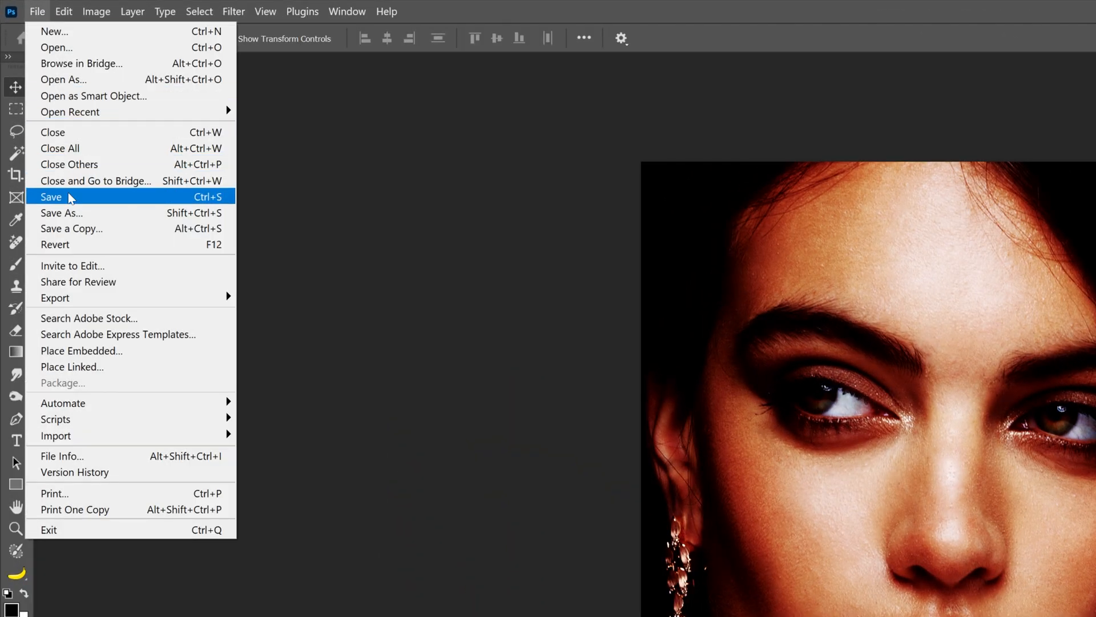